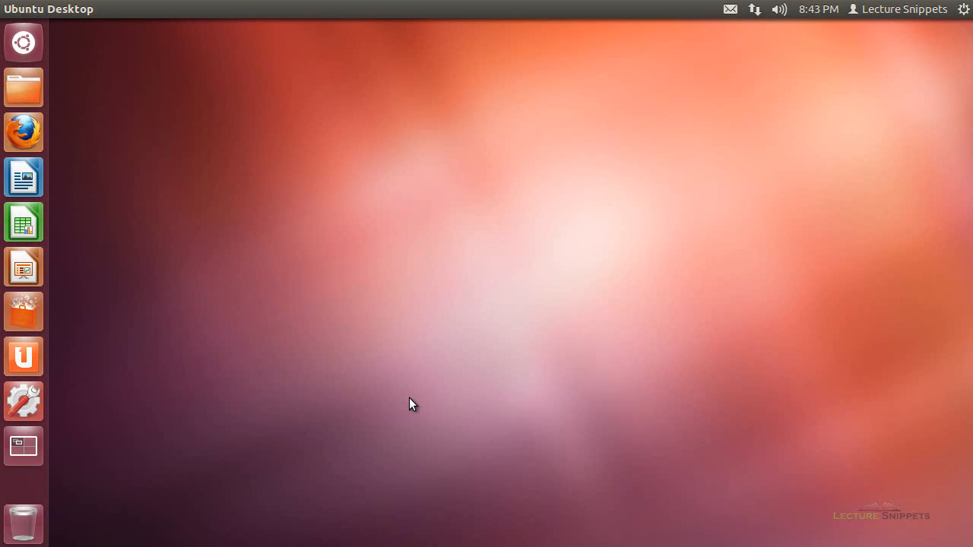
mouse_move(338, 362)
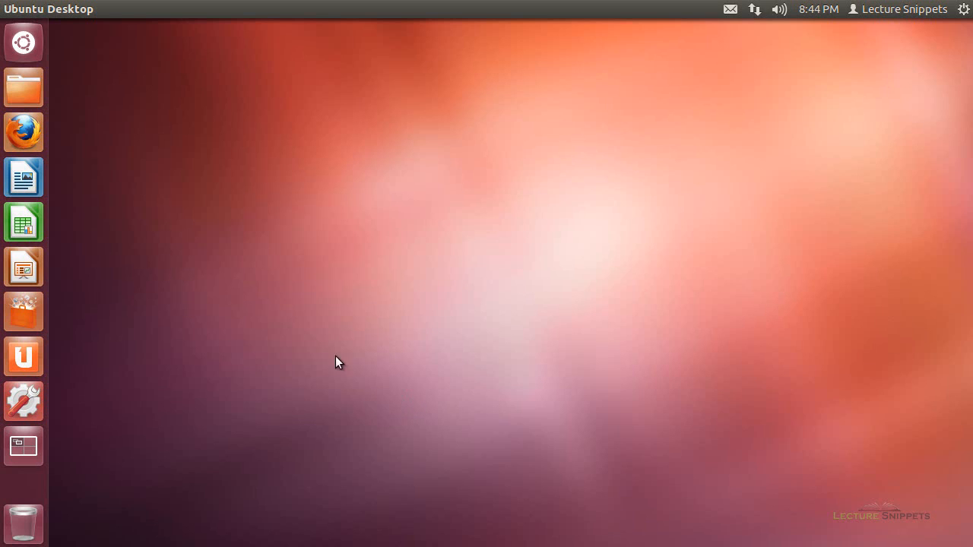
Step: Launch a new Terminal window from the Ubuntu Dash
left_click(23, 42)
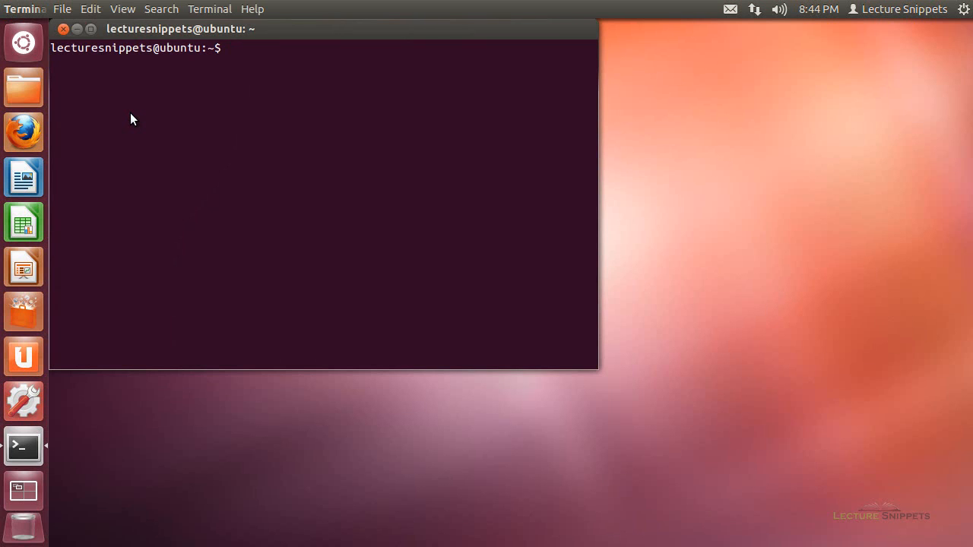
Step: Install dc3dd with sudo apt-get install dc3dd
type("sudo")
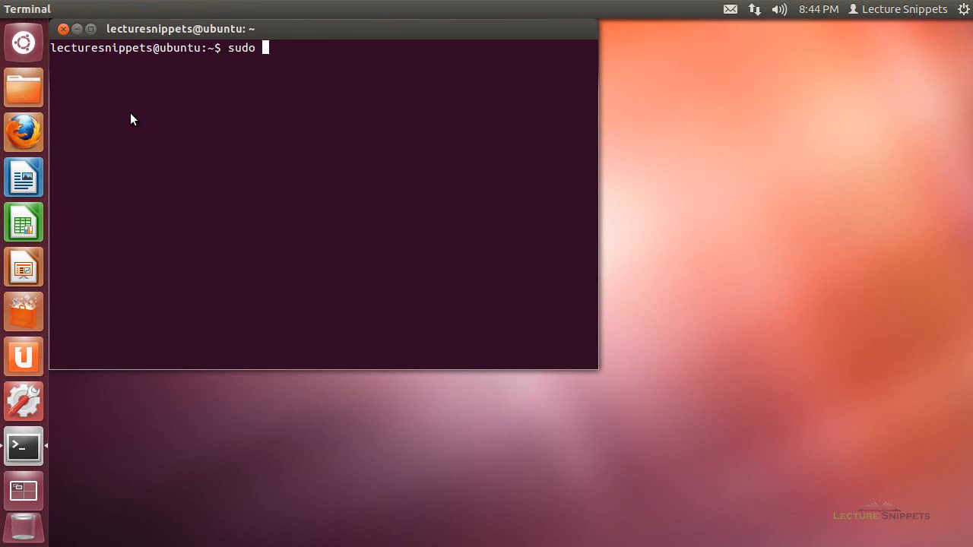
type("apt-get ins")
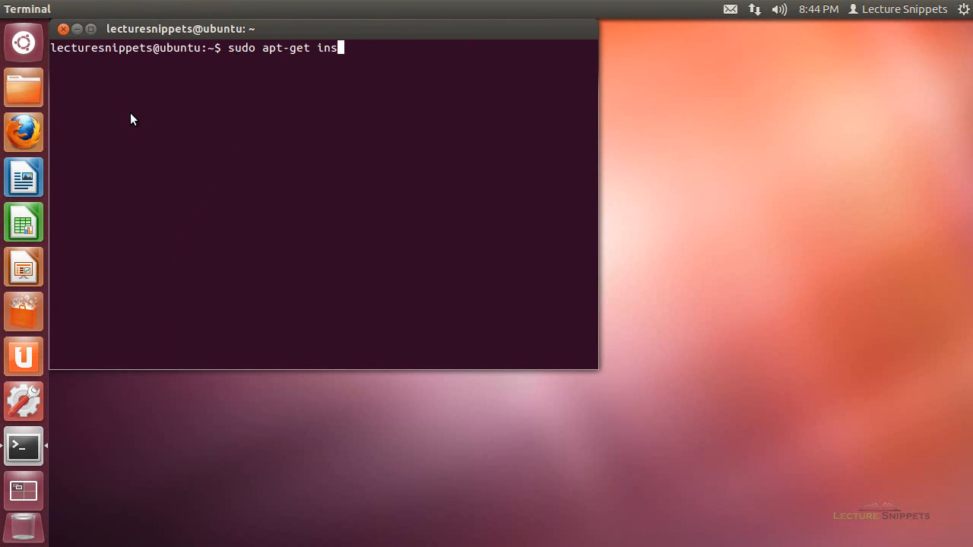
type("tall dc")
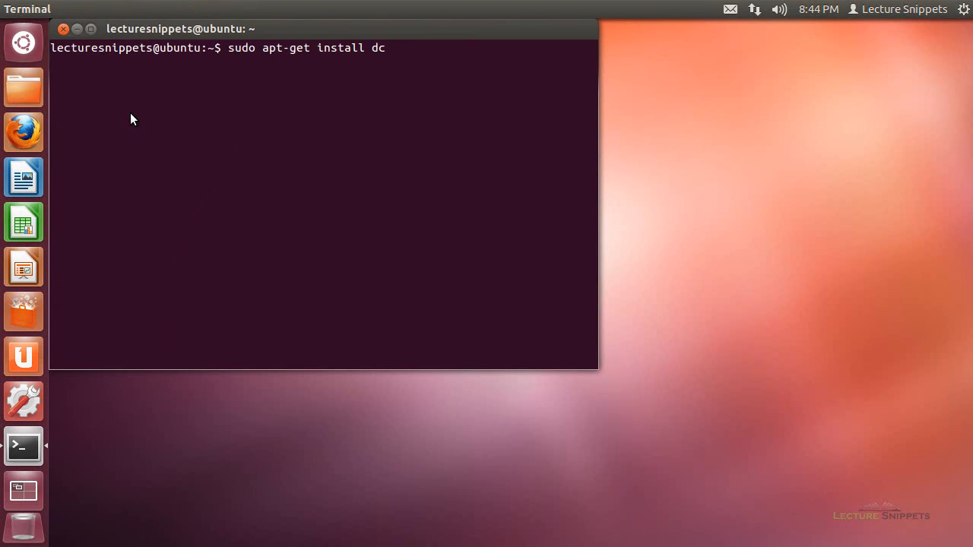
type("3dd")
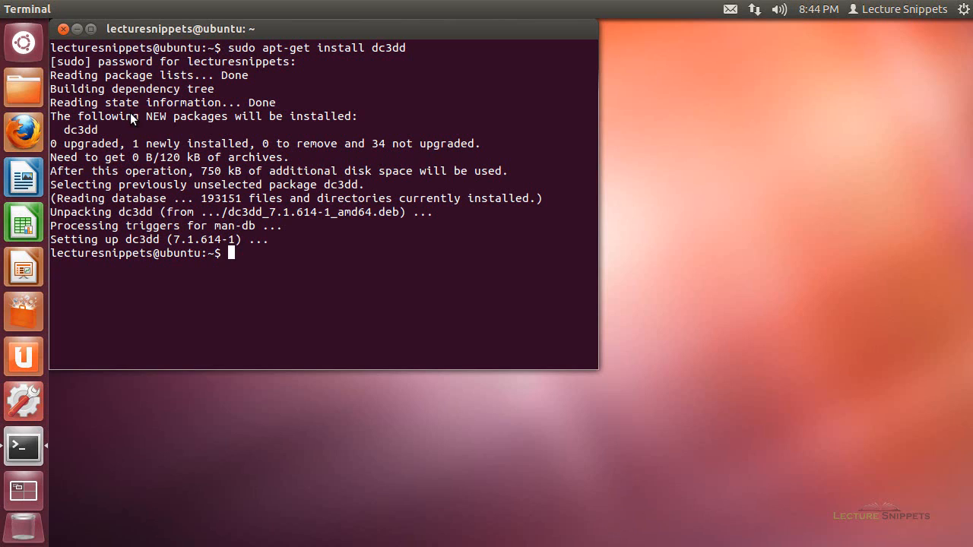
Step: Run sudo fdisk -l to list all disks, including /dev/sdc with its NTFS/exFAT partition
type("sudo")
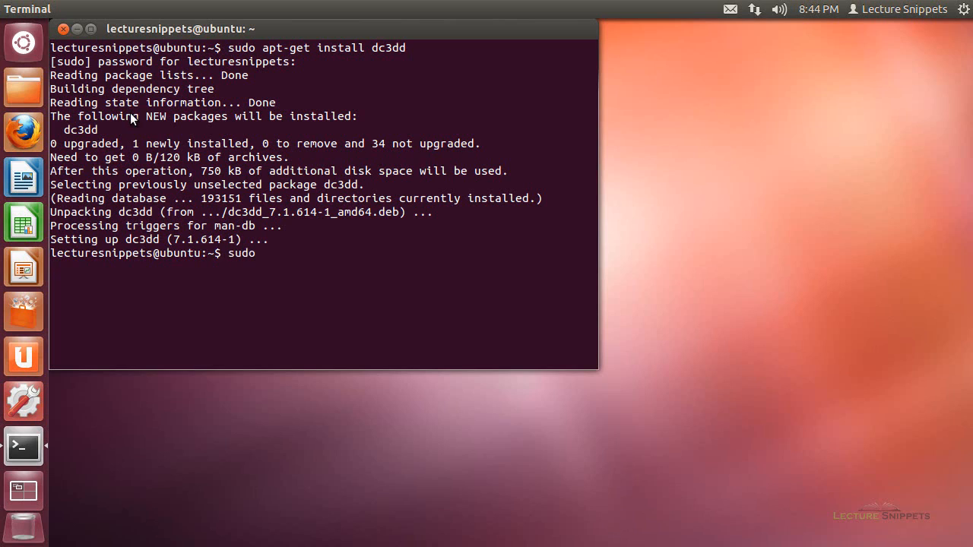
type("fdisk -0")
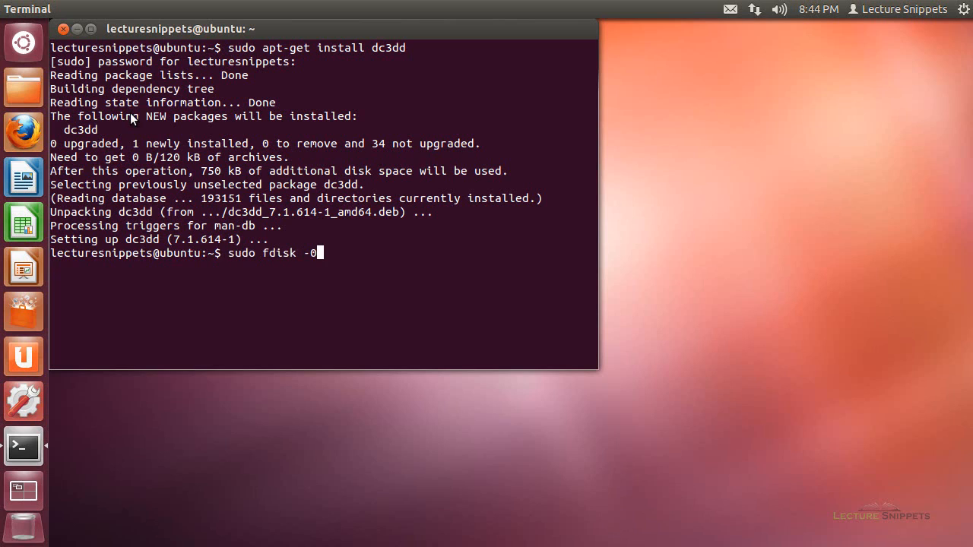
key("Return")
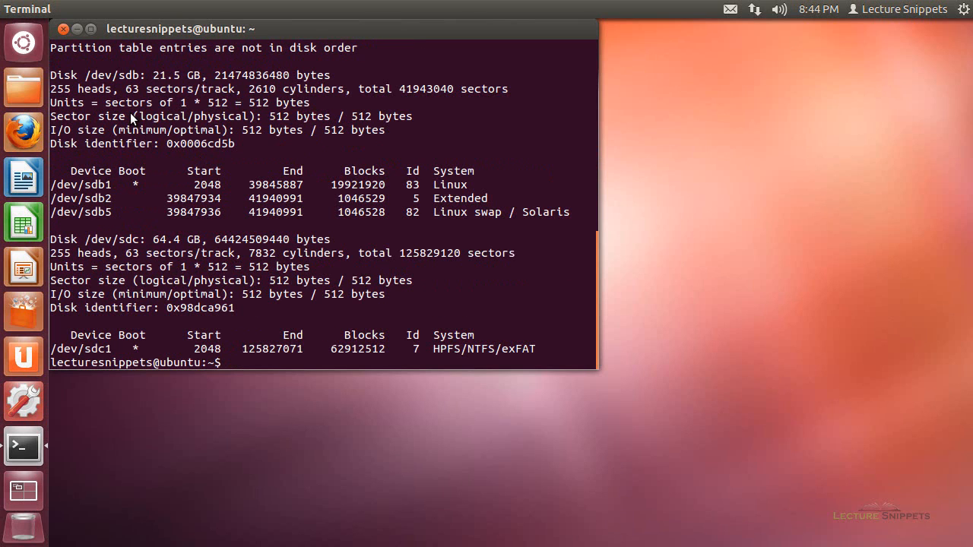
mouse_move(258, 231)
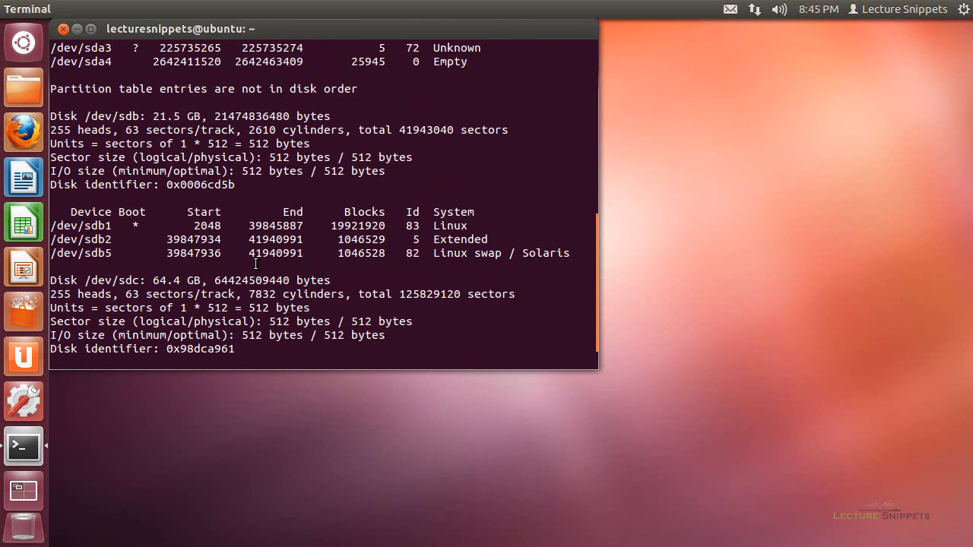
key("Return")
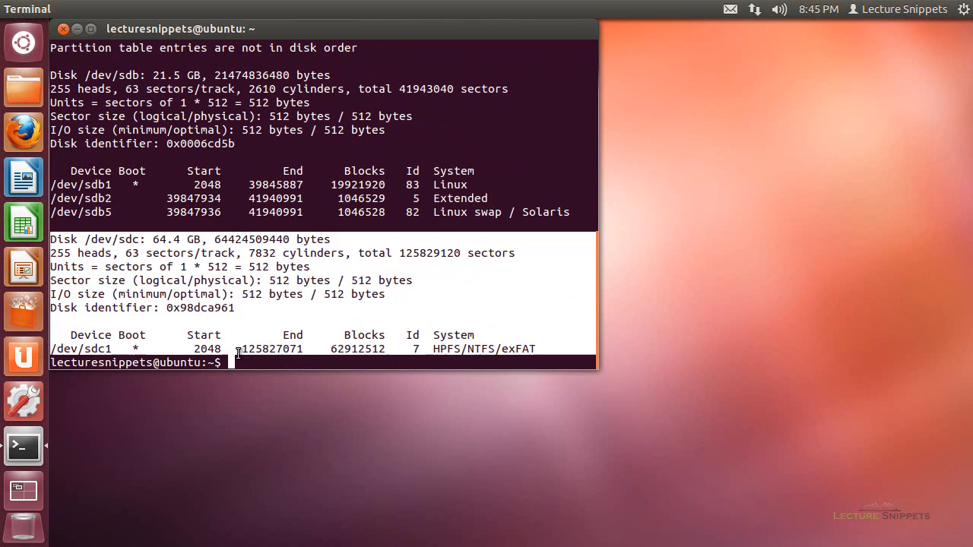
Step: Enter sudo dc3dd with input file /dev/sdc at the prompt
type("d")
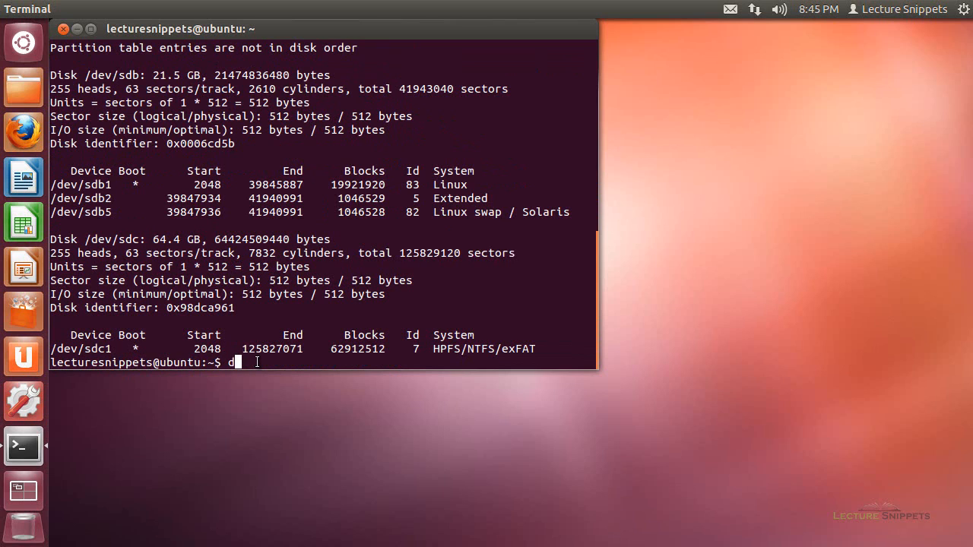
type("udo")
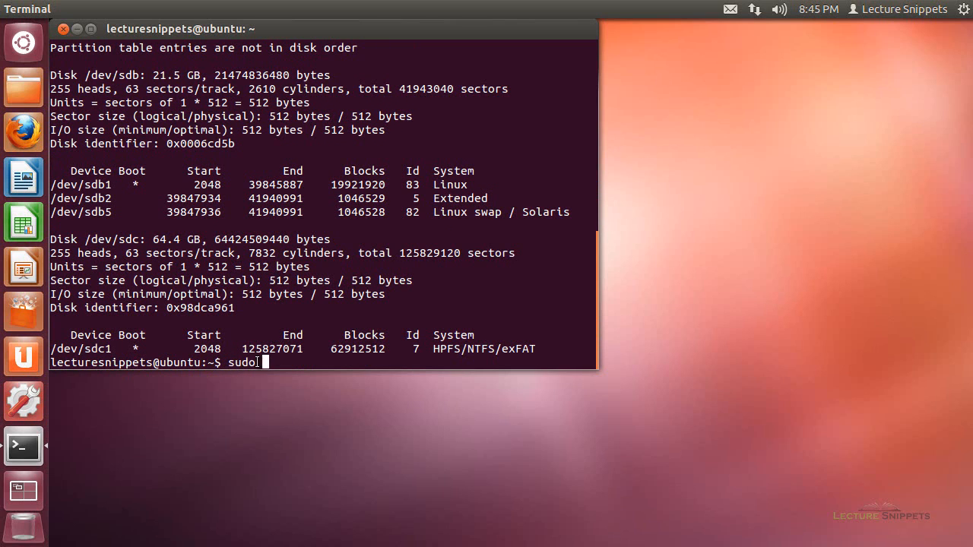
type("dc3")
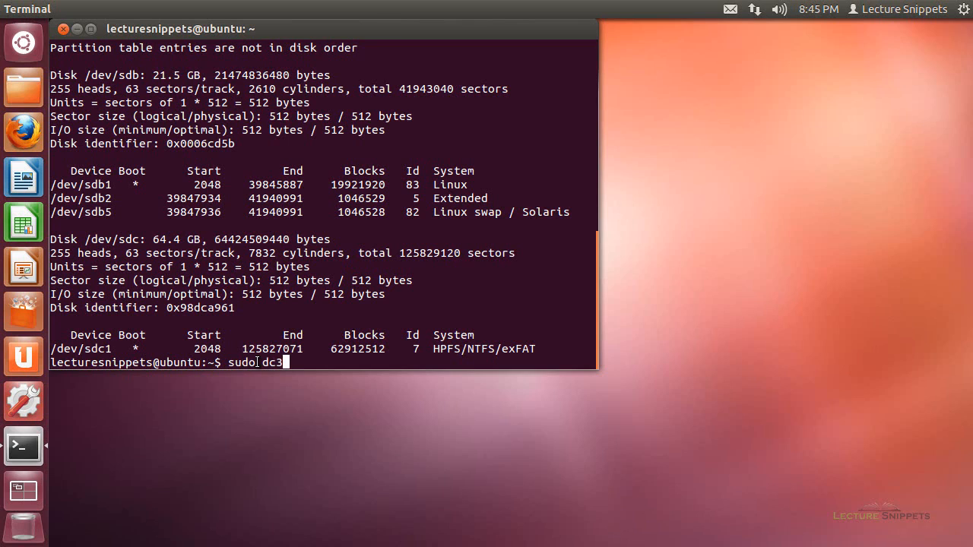
type("dd")
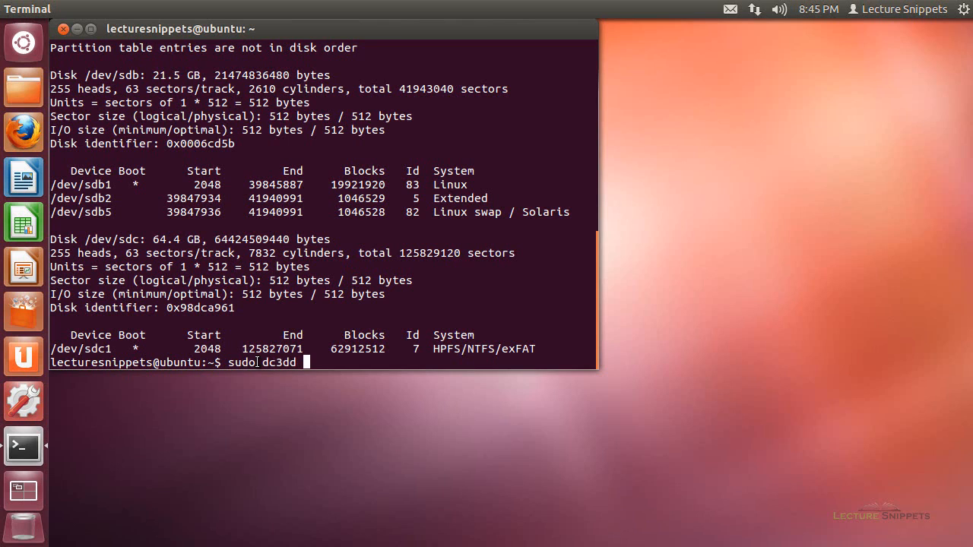
type("i")
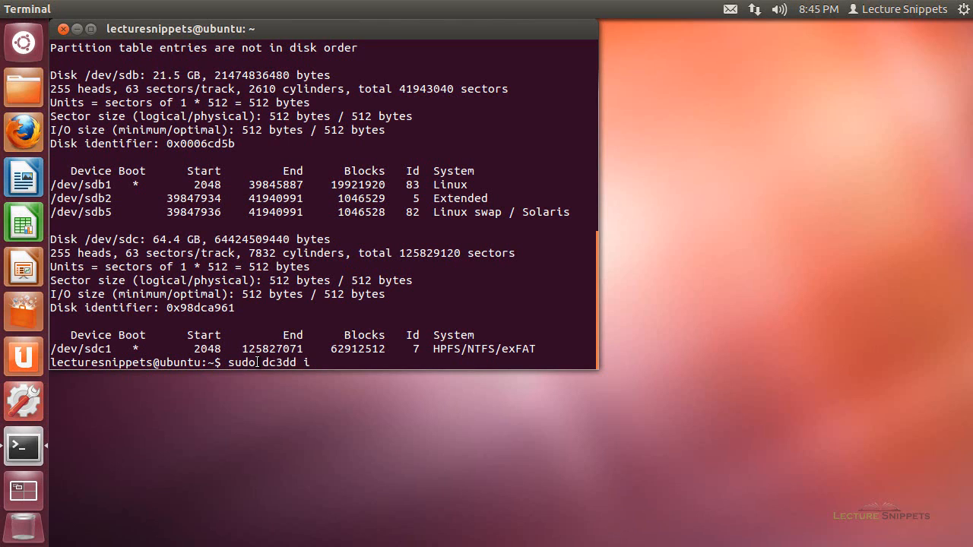
type("f=")
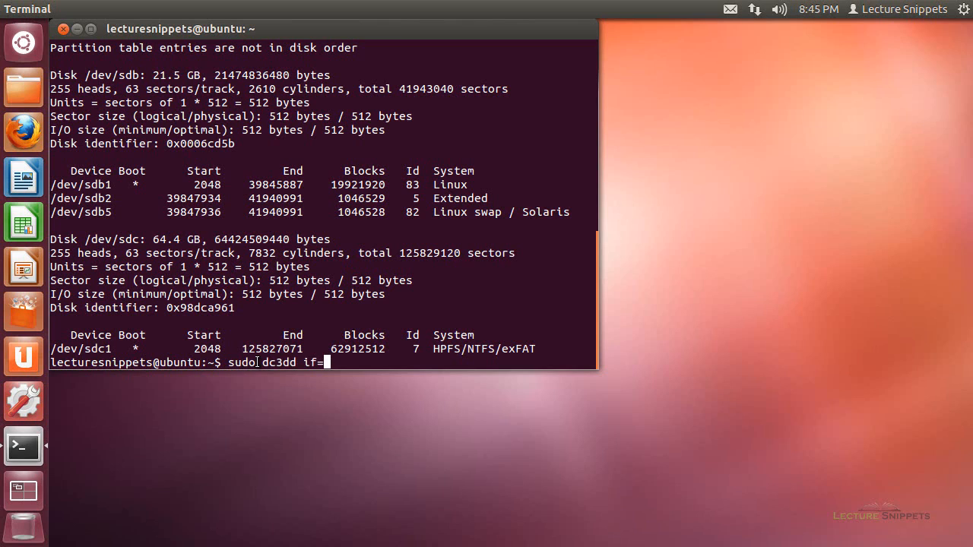
type("/dev")
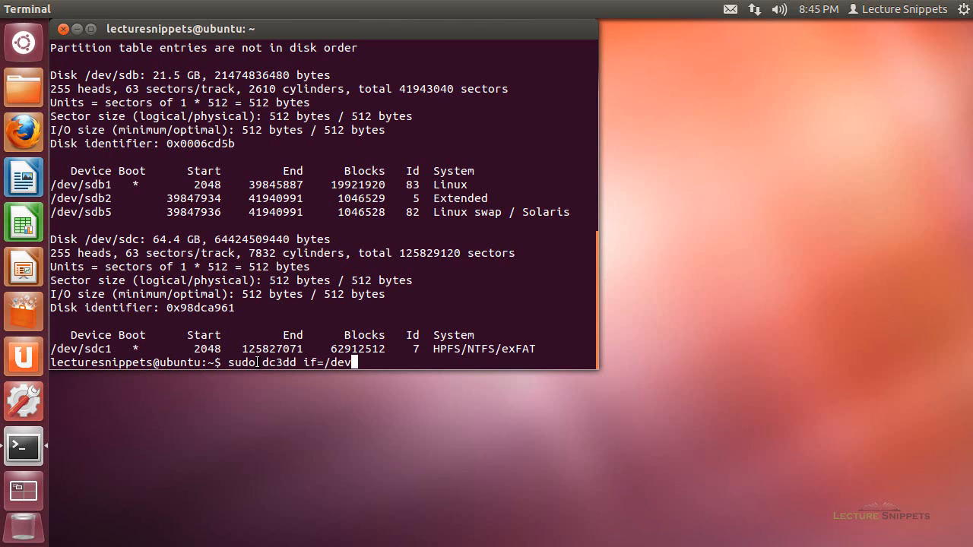
type("sd")
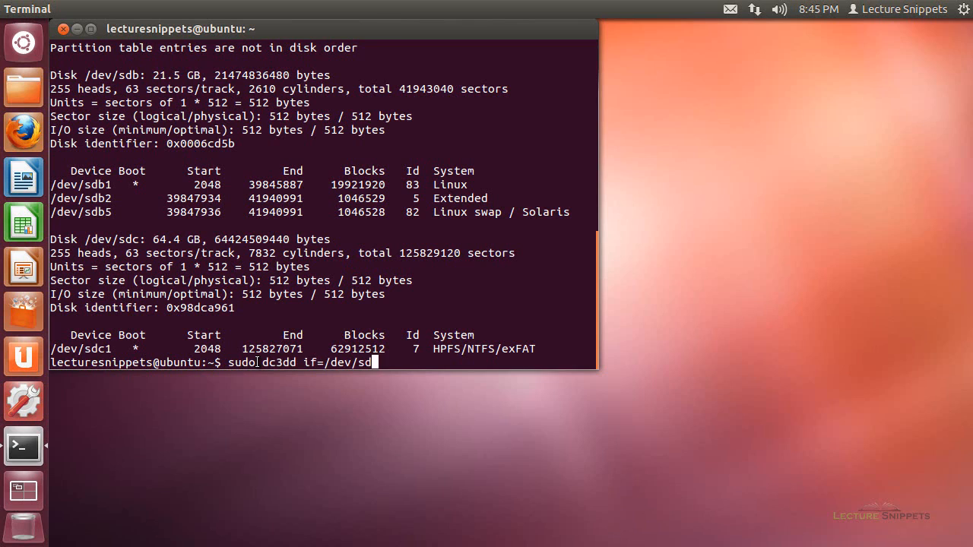
type("c")
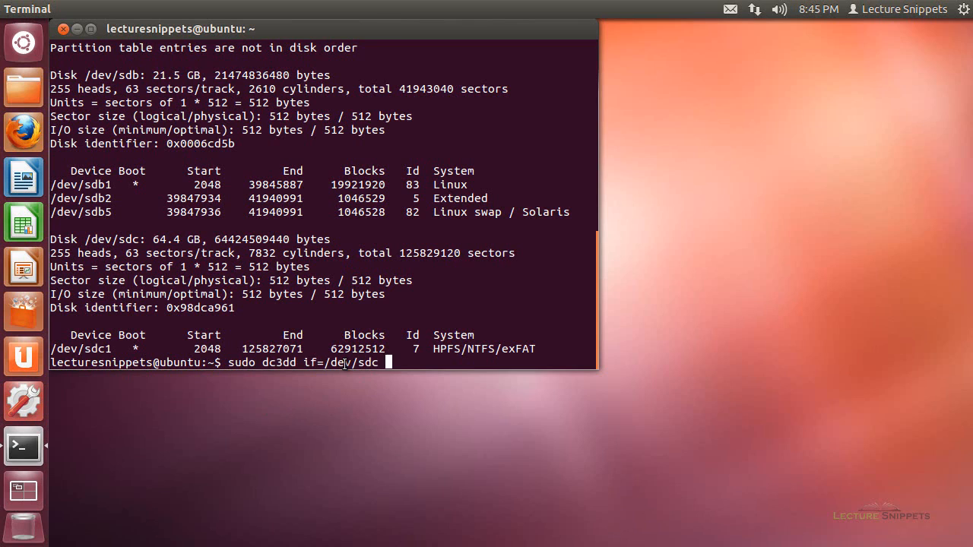
Step: Complete the command with output file /dev/sda, checking it in the fdisk listing
type("of")
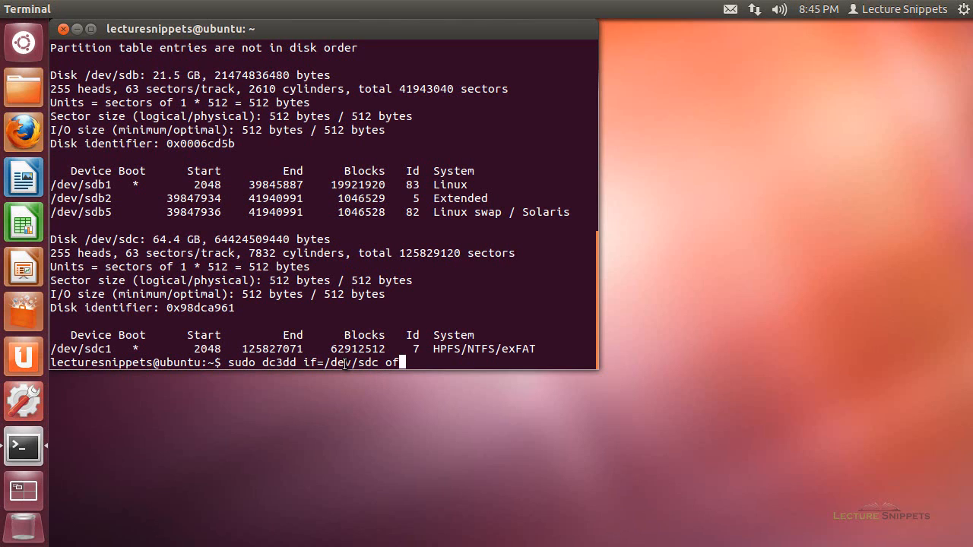
type("=")
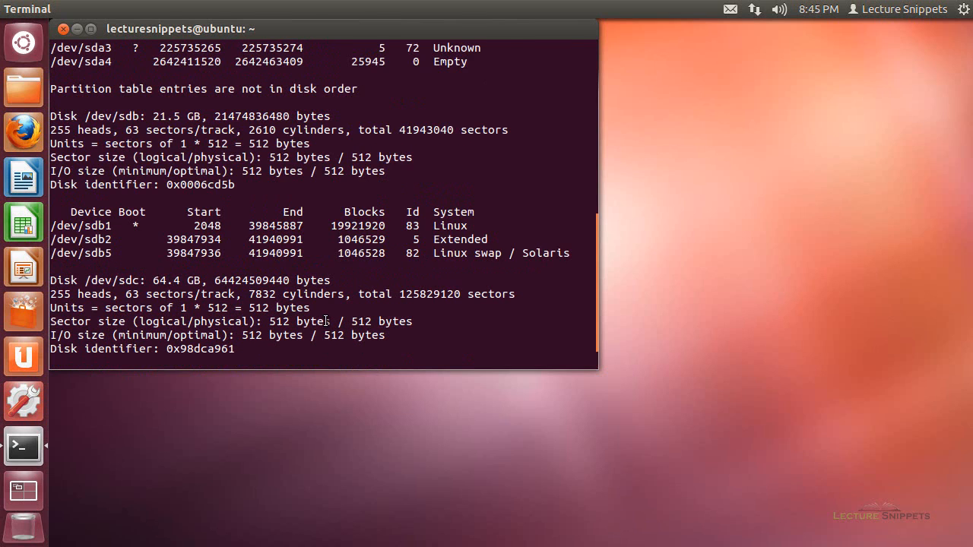
scroll("down", 3)
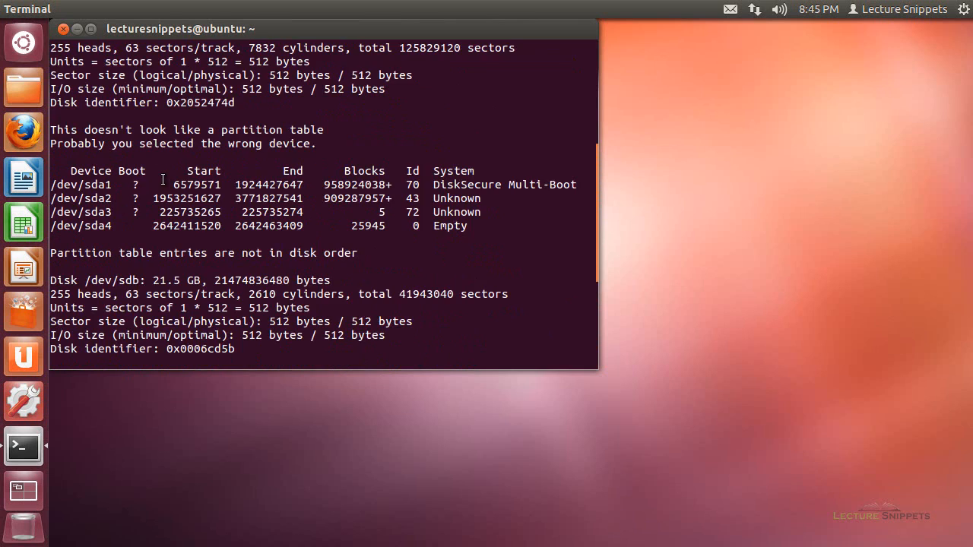
key("Return")
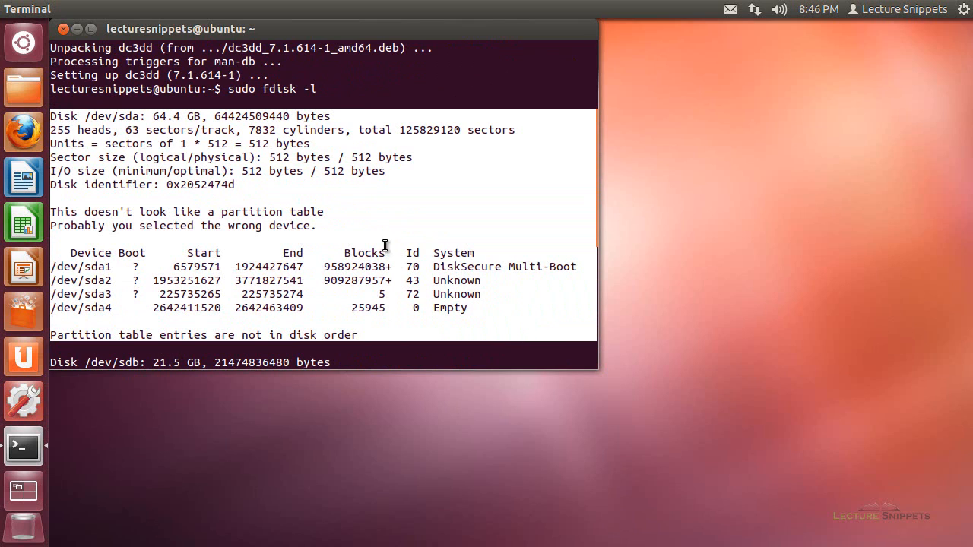
mouse_move(280, 190)
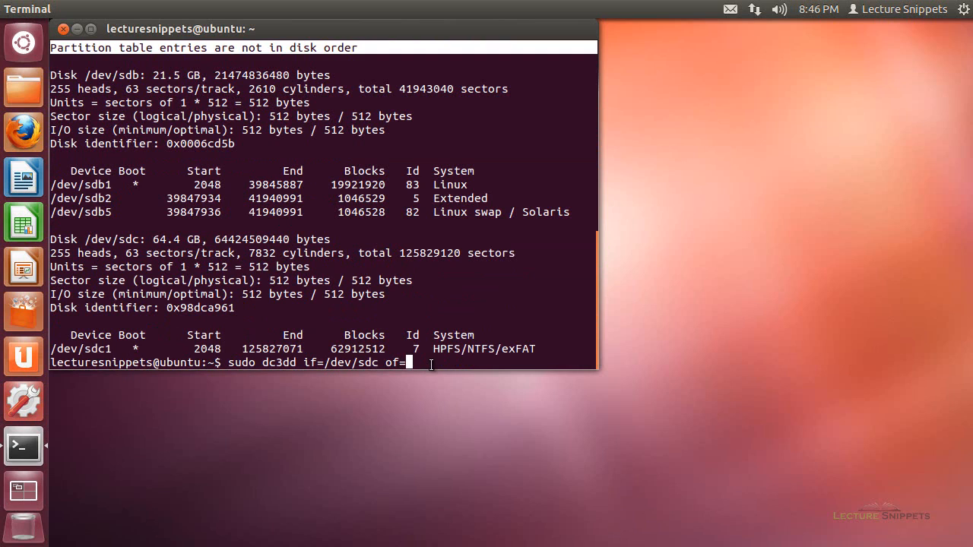
type("/dev/")
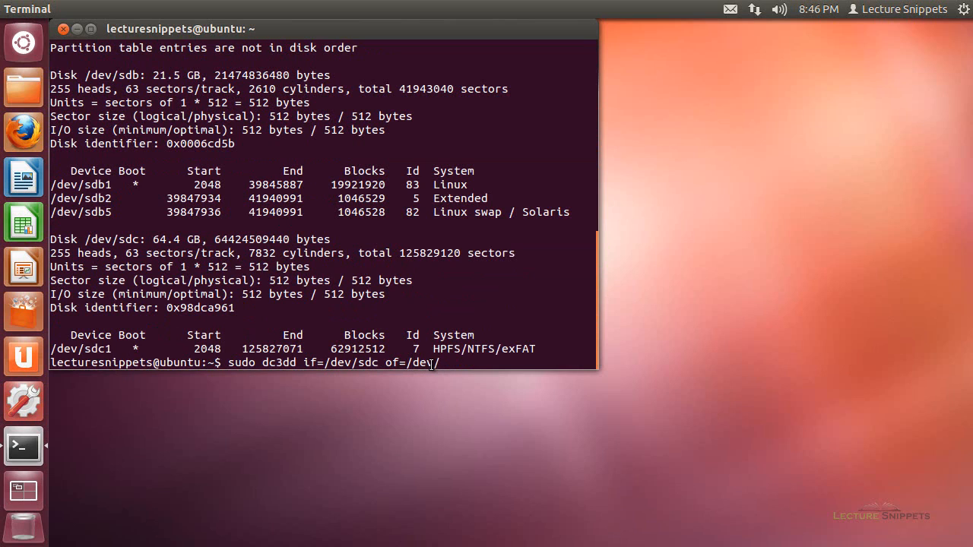
type("sda")
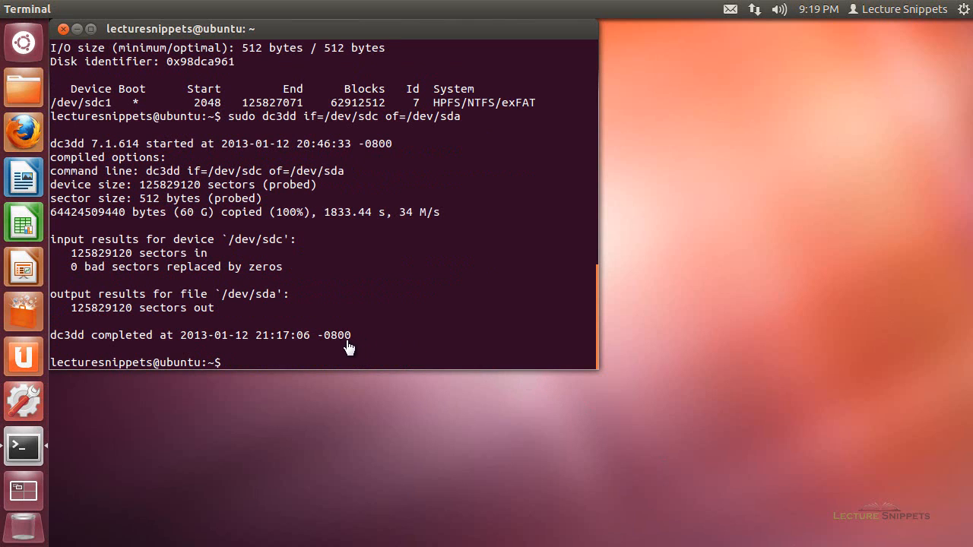
mouse_move(211, 211)
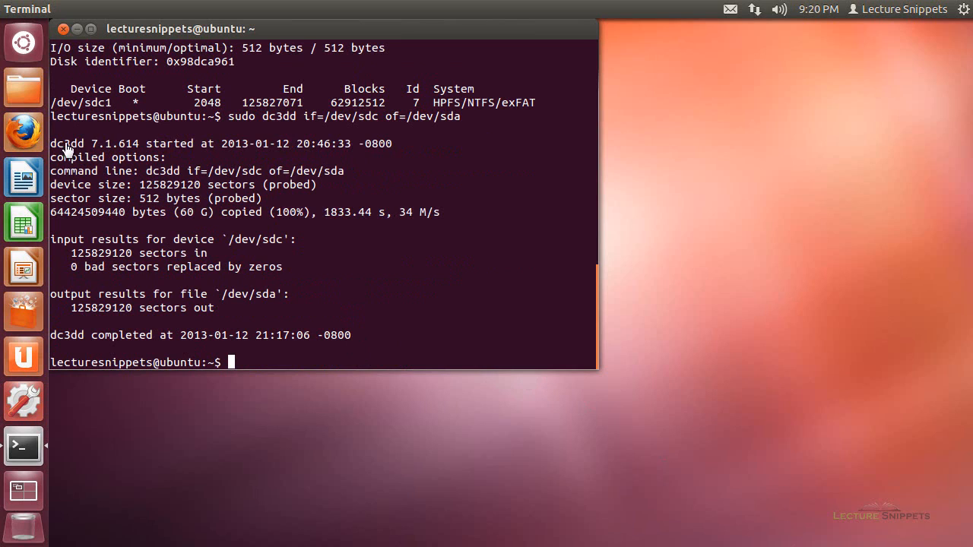
mouse_move(196, 245)
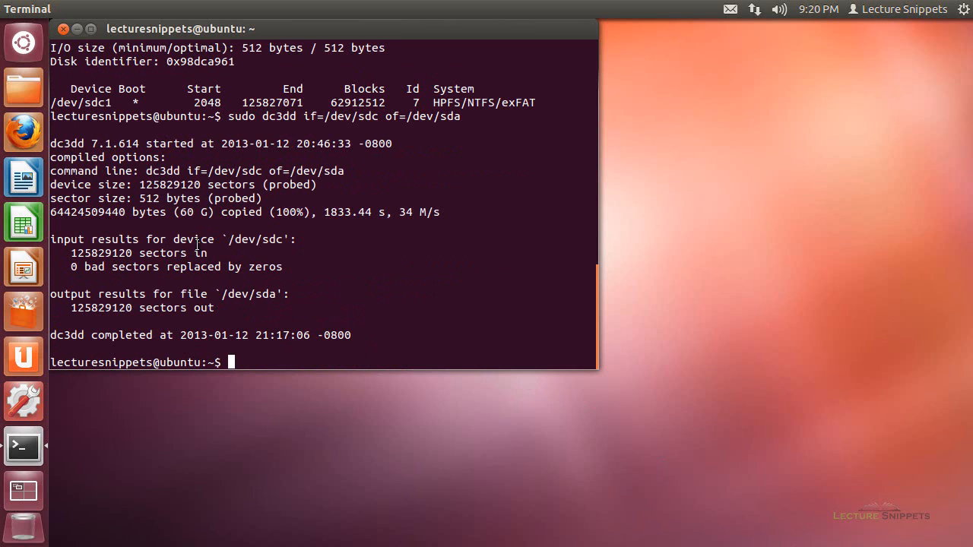
left_click_drag(51, 144, 351, 335)
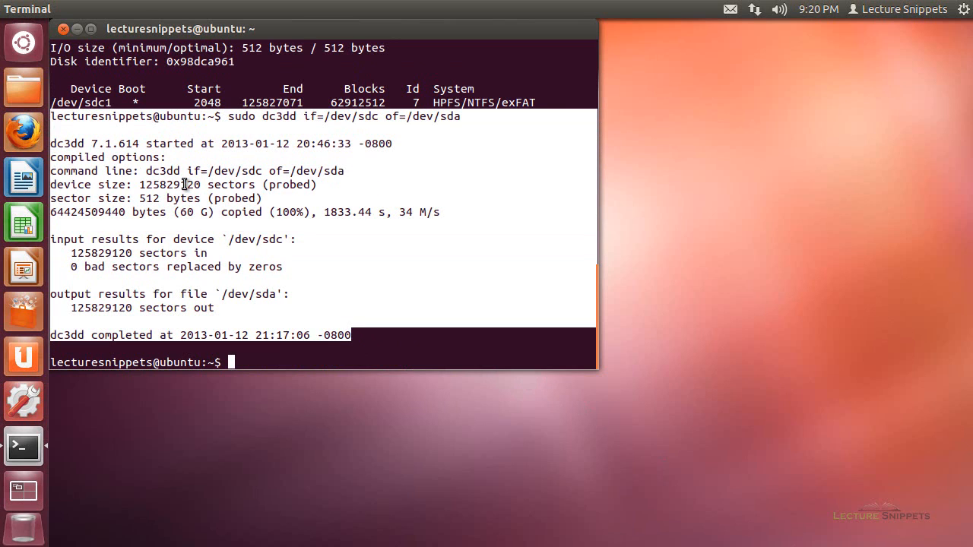
mouse_move(241, 185)
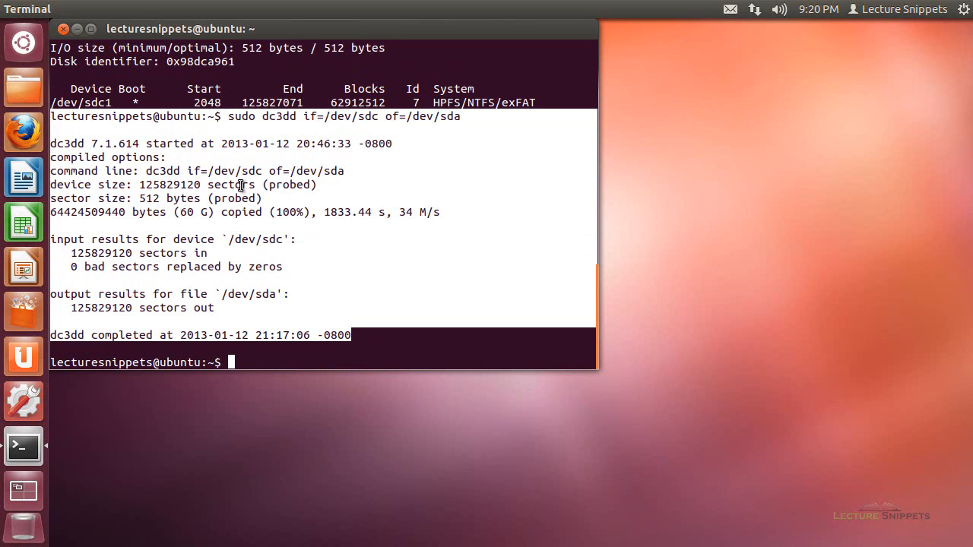
mouse_move(164, 158)
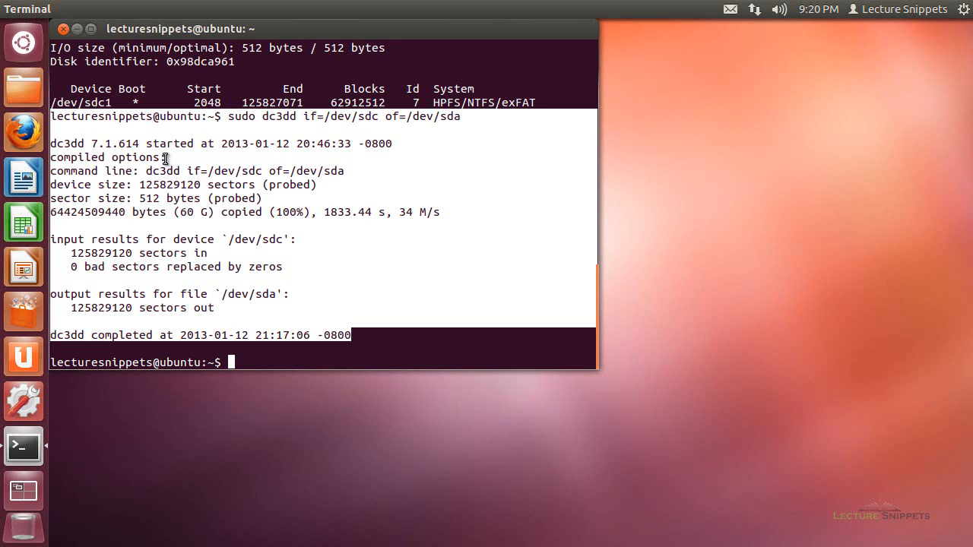
mouse_move(137, 174)
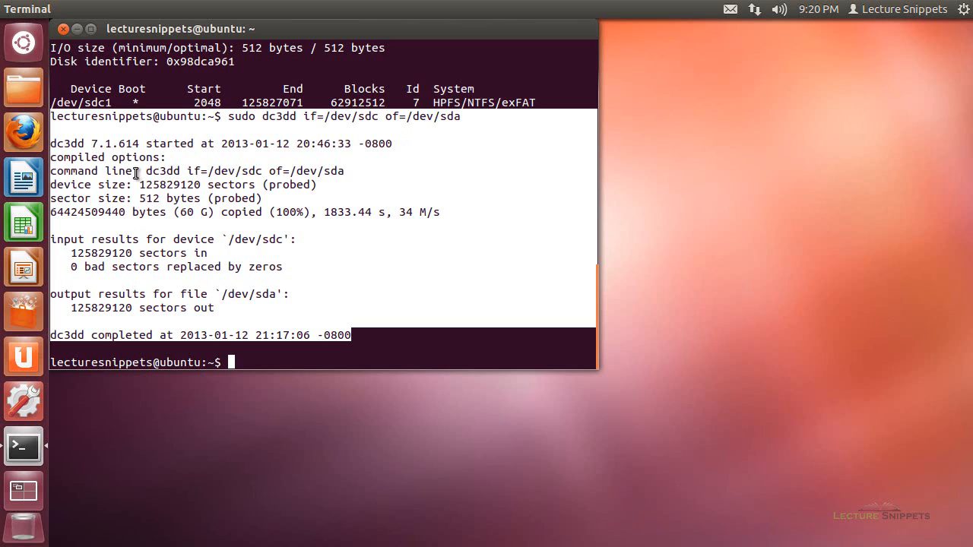
mouse_move(181, 196)
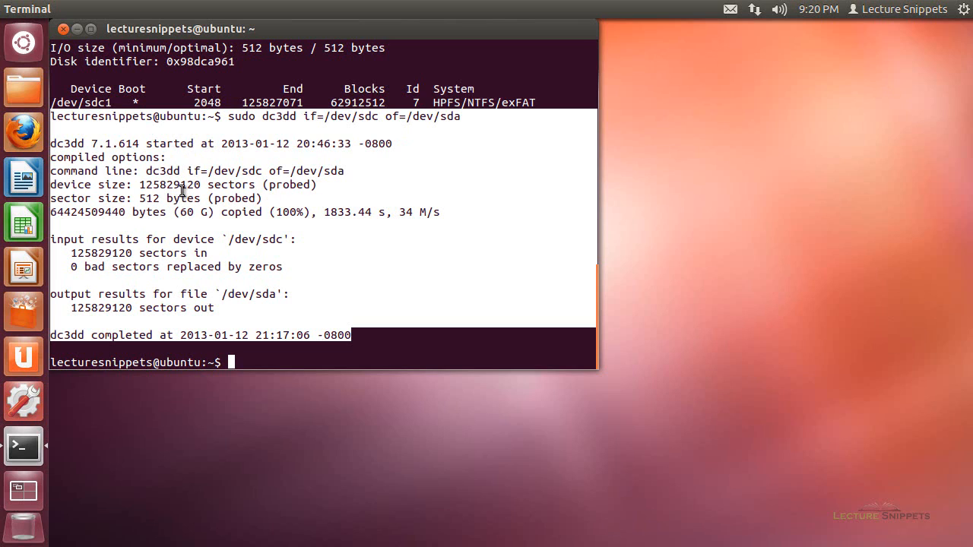
mouse_move(76, 252)
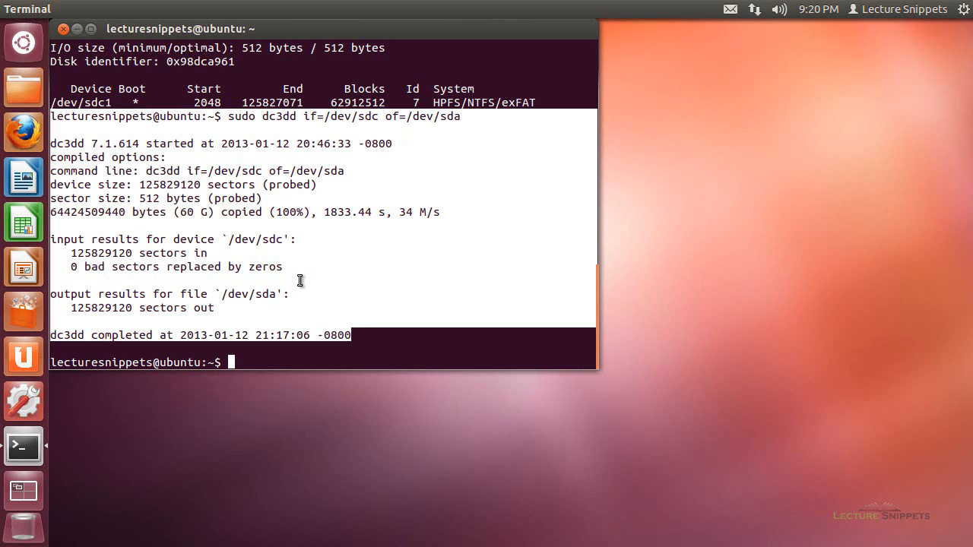
mouse_move(267, 293)
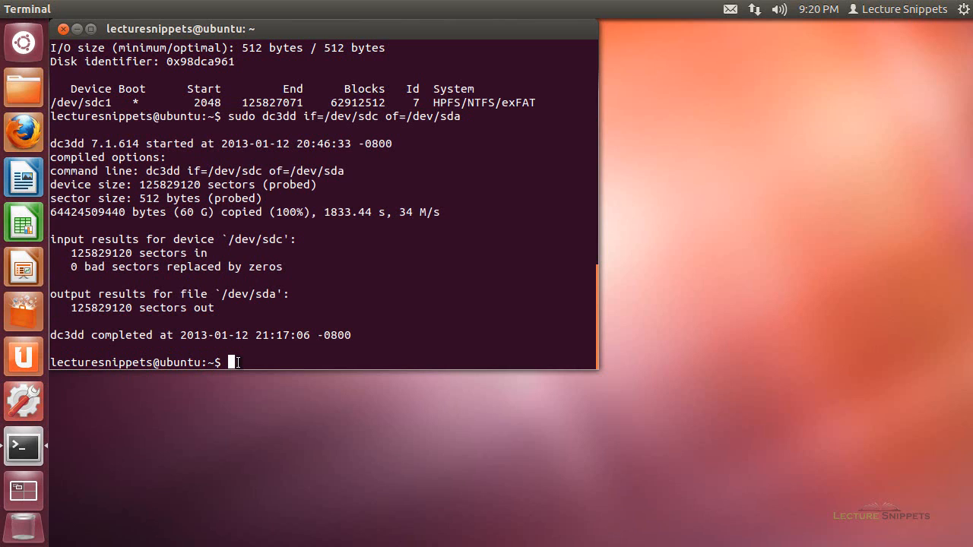
Step: Run sudo fdisk -l again to compare /dev/sda1 with /dev/sdc1
type("su")
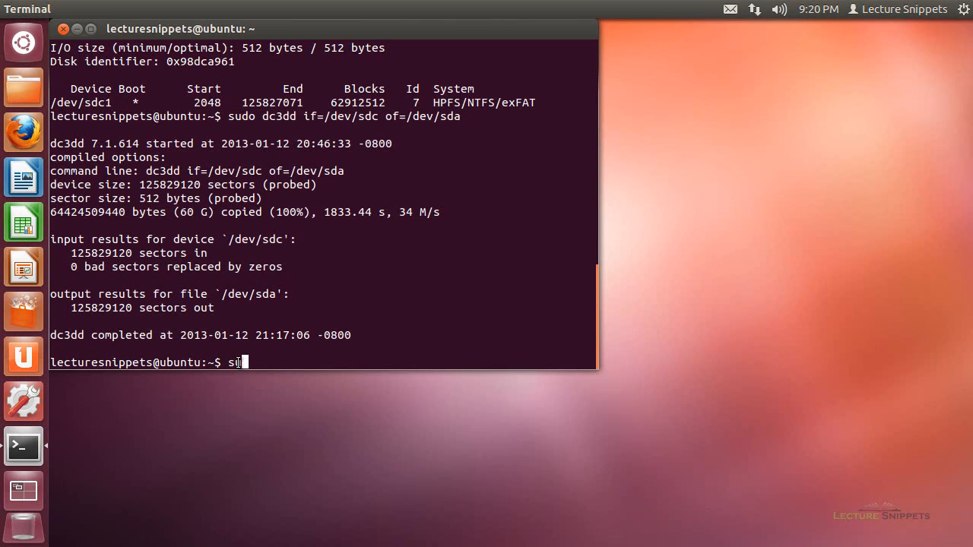
type("udo fdisk -l")
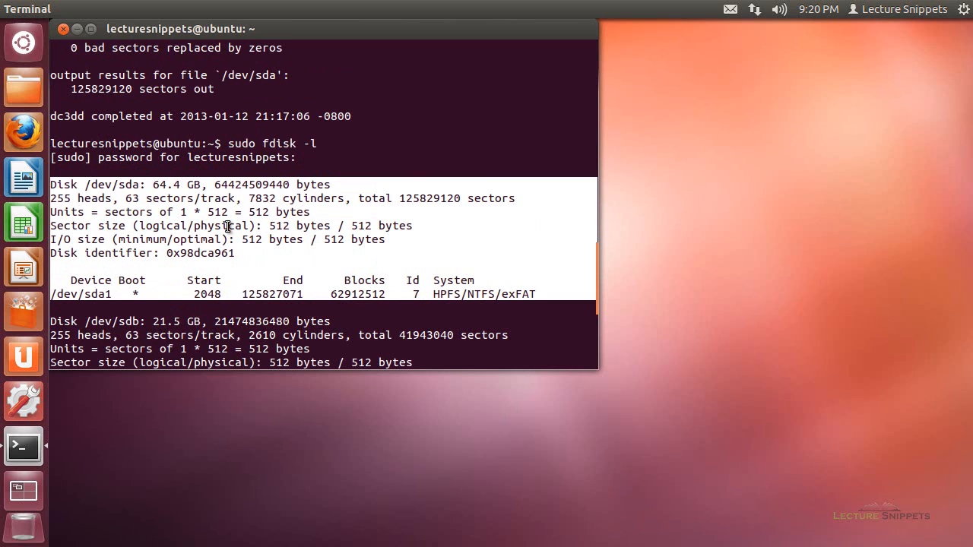
scroll("down", 3)
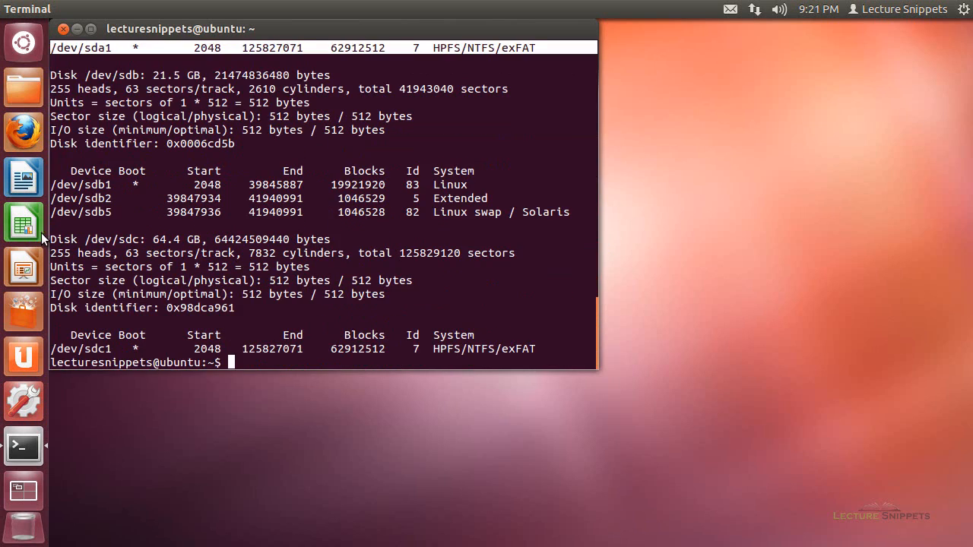